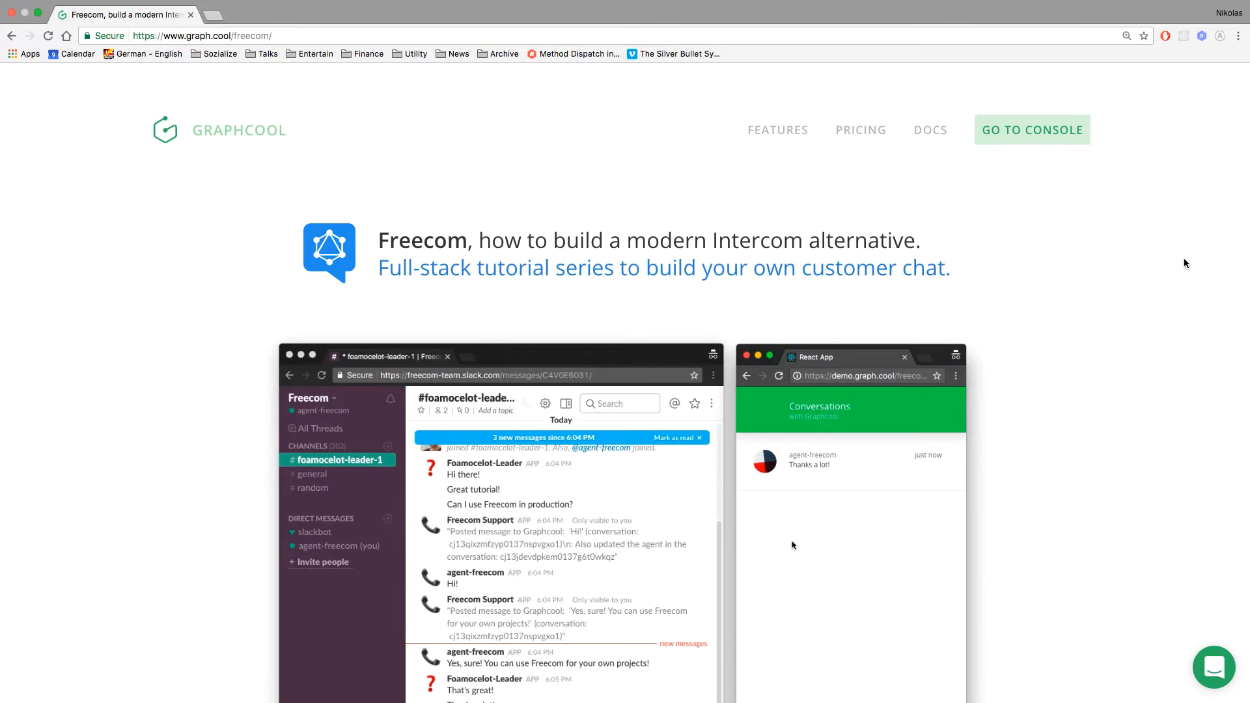
{"action": "scroll", "scroll_direction": "down", "scroll_amount": 3}
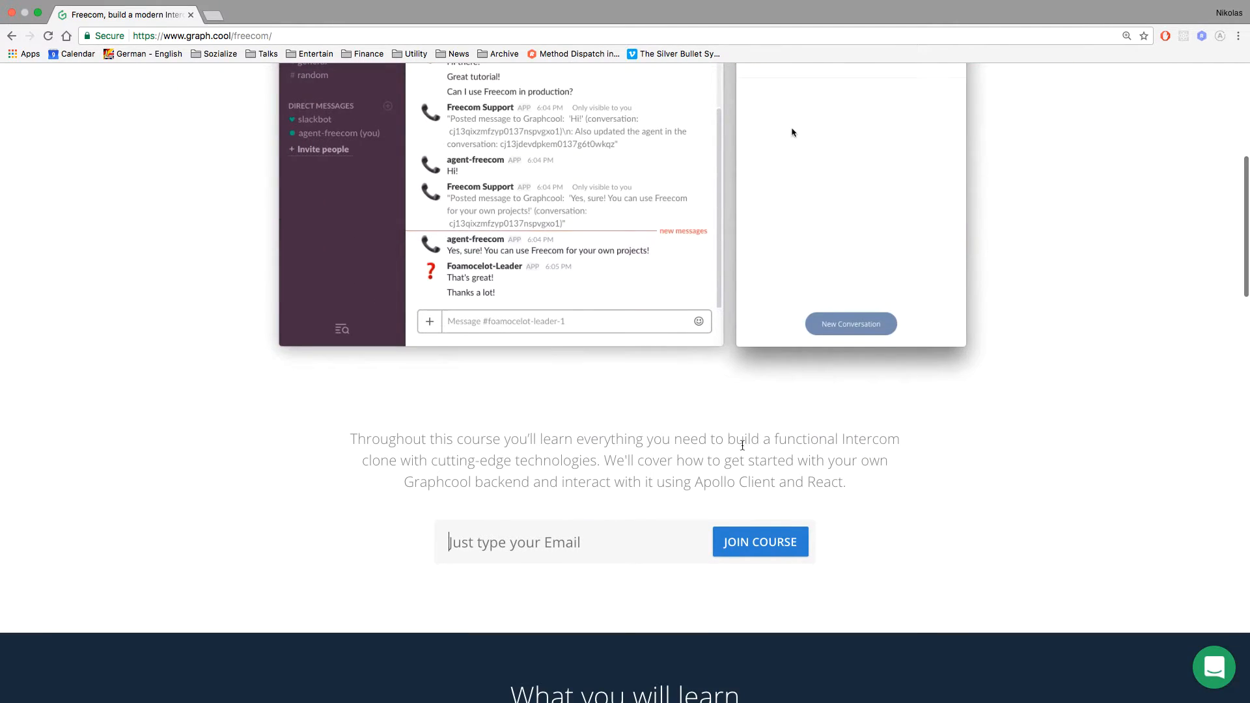
{"action": "mouse_move", "coordinate": [742, 476]}
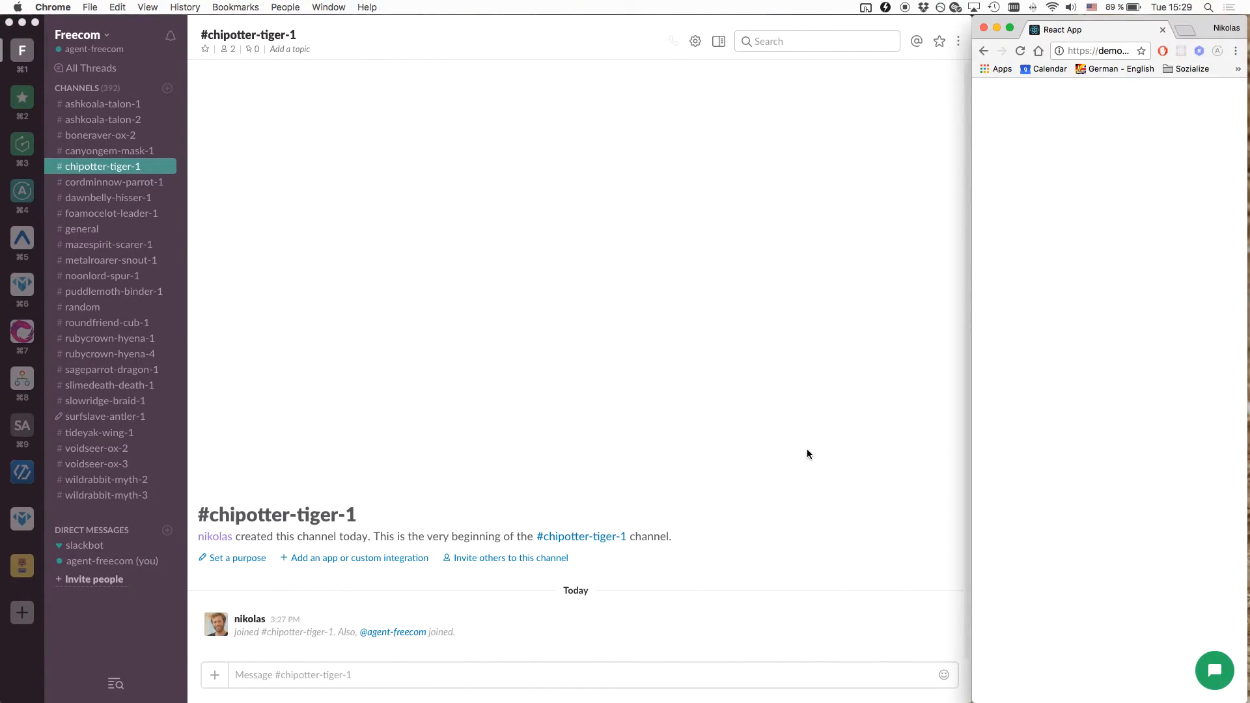
{"action": "mouse_move", "coordinate": [1052, 450]}
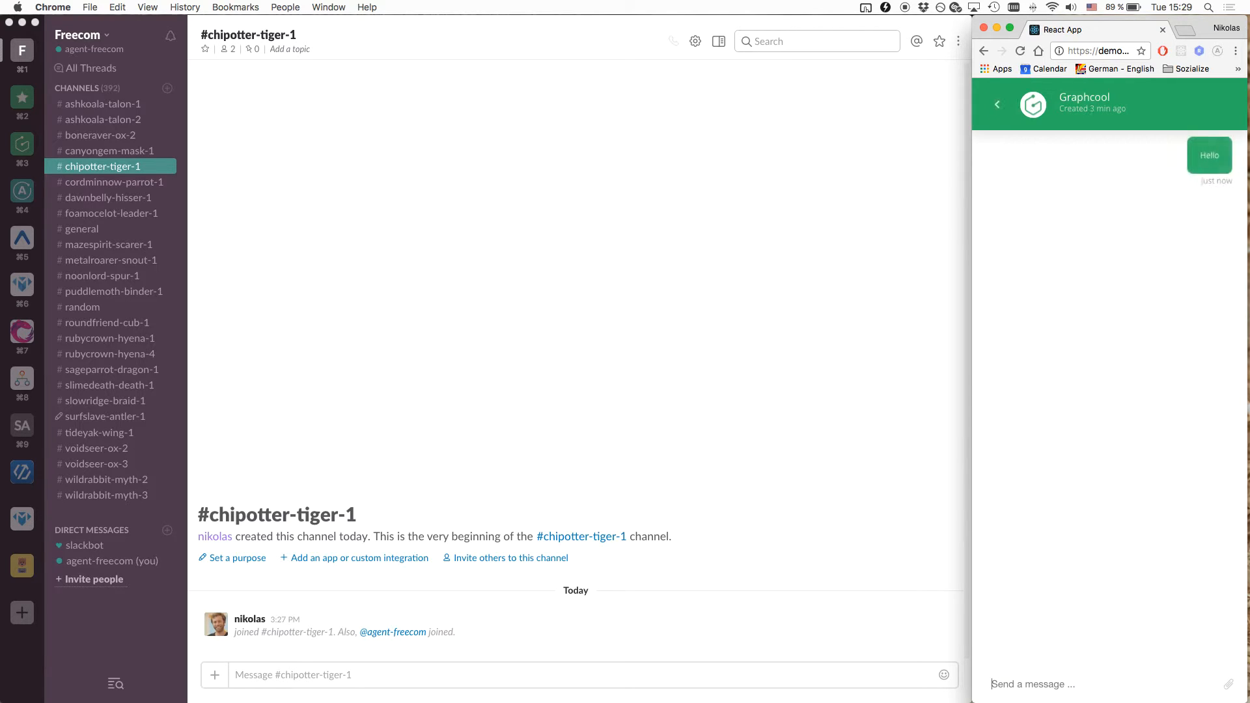
{"action": "mouse_move", "coordinate": [777, 679]}
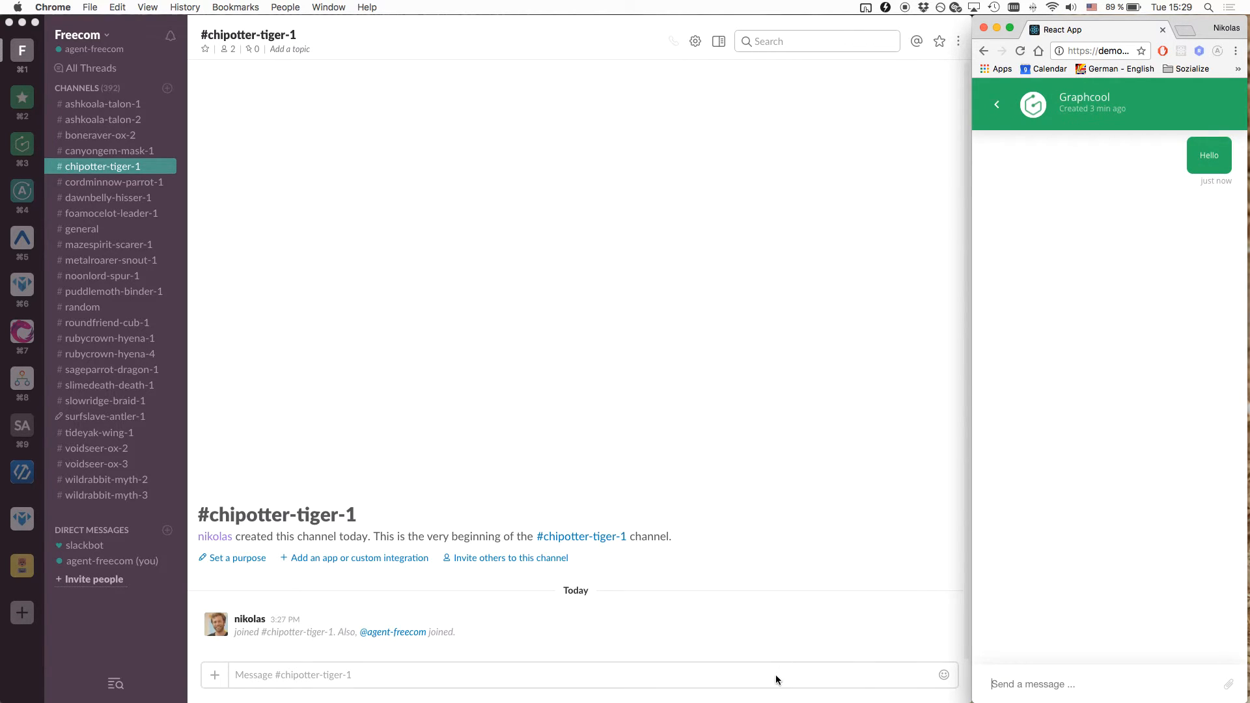